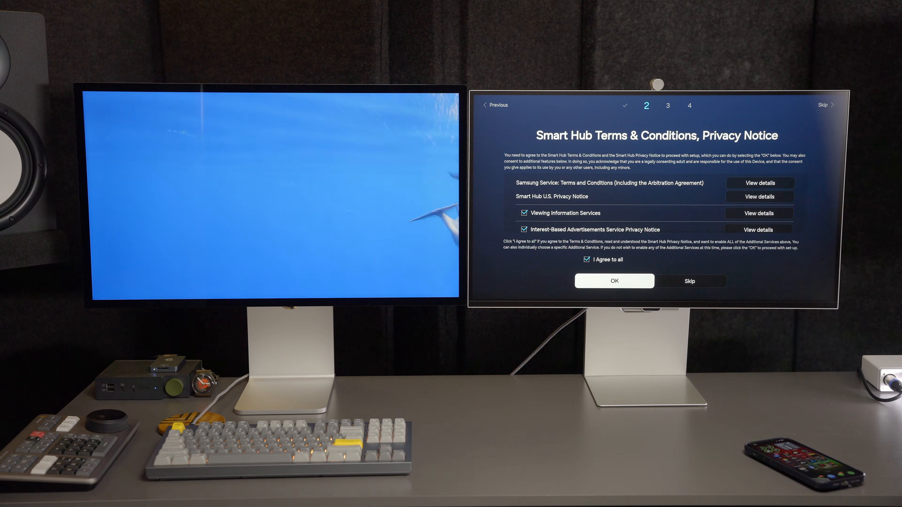
# - Agree to all Smart Hub terms and dismiss the software update prompt to reach the home menu
pyautogui.click(614, 281)
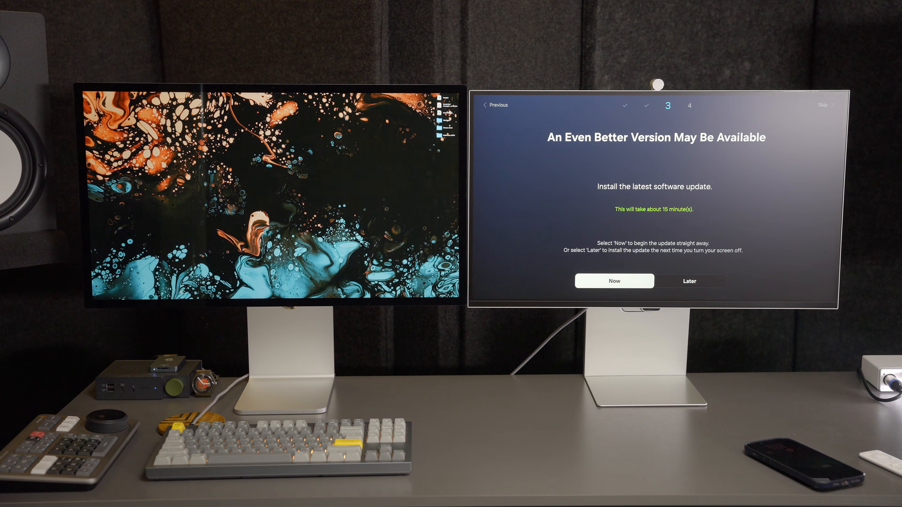
pyautogui.click(613, 280)
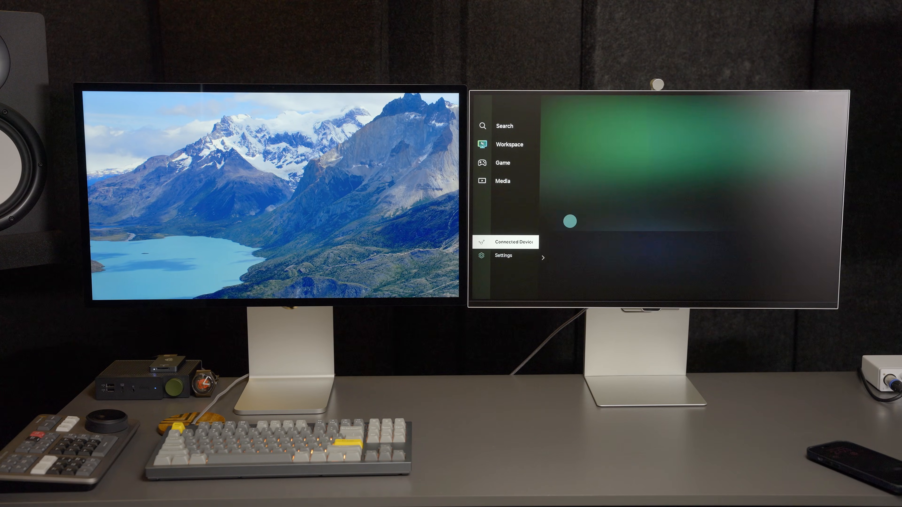
# - Select the PC source under Connected Devices so the Mac desktop fills the screen
pyautogui.click(509, 241)
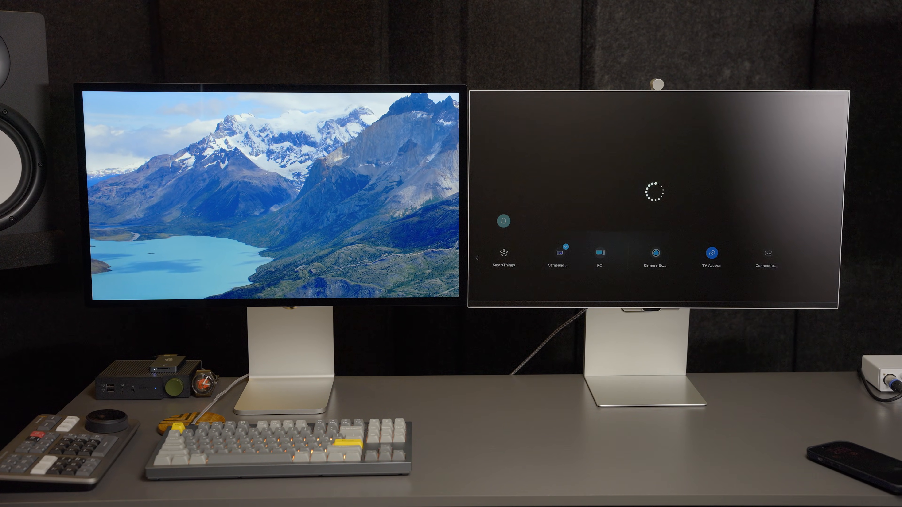
pyautogui.click(598, 256)
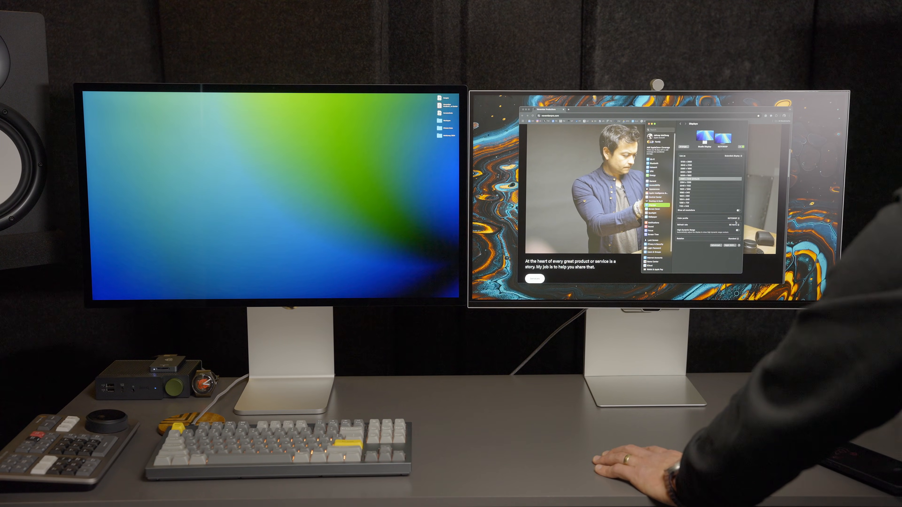
# - Load the website gallery page and scroll through the portfolio thumbnails to check text sharpness
pyautogui.click(738, 223)
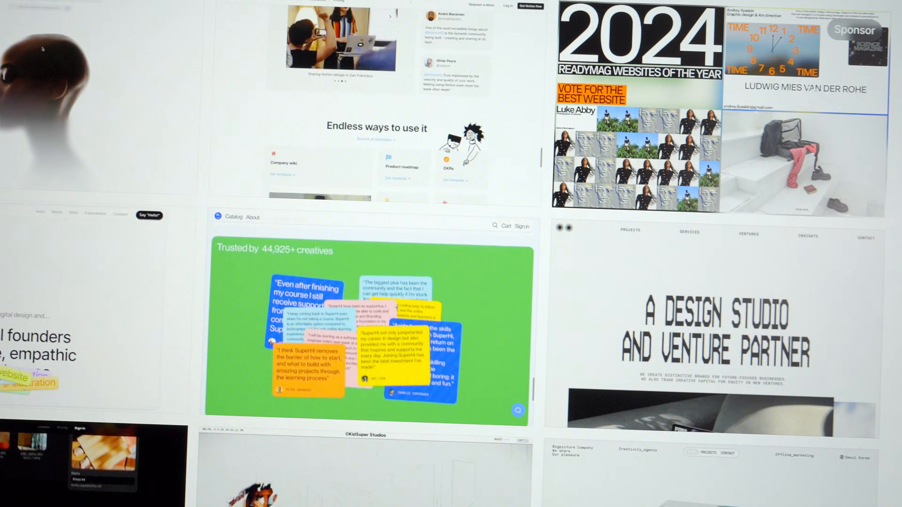
pyautogui.scroll(-3)
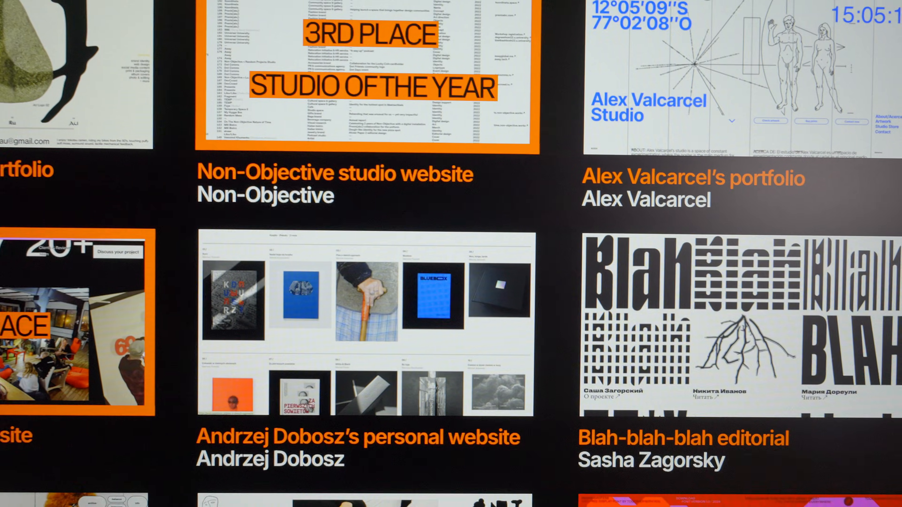
pyautogui.scroll(-3)
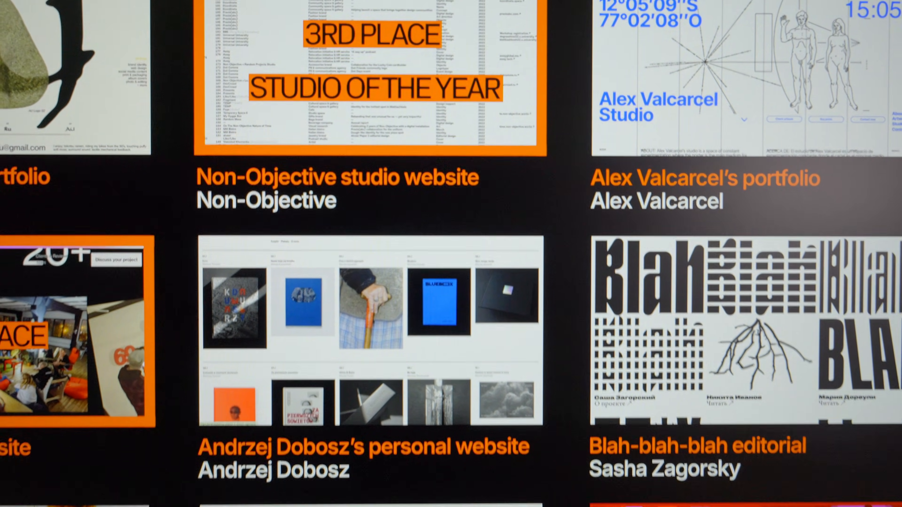